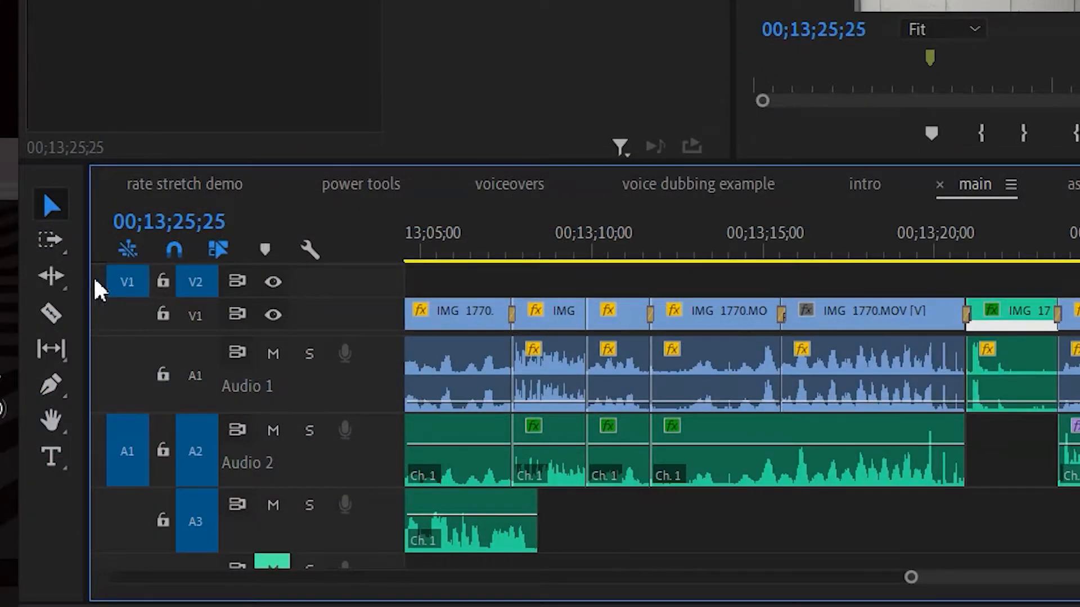
# Make the Ripple Edit Tool (B) the active trimming tool from the Tools panel
pyautogui.click(49, 275)
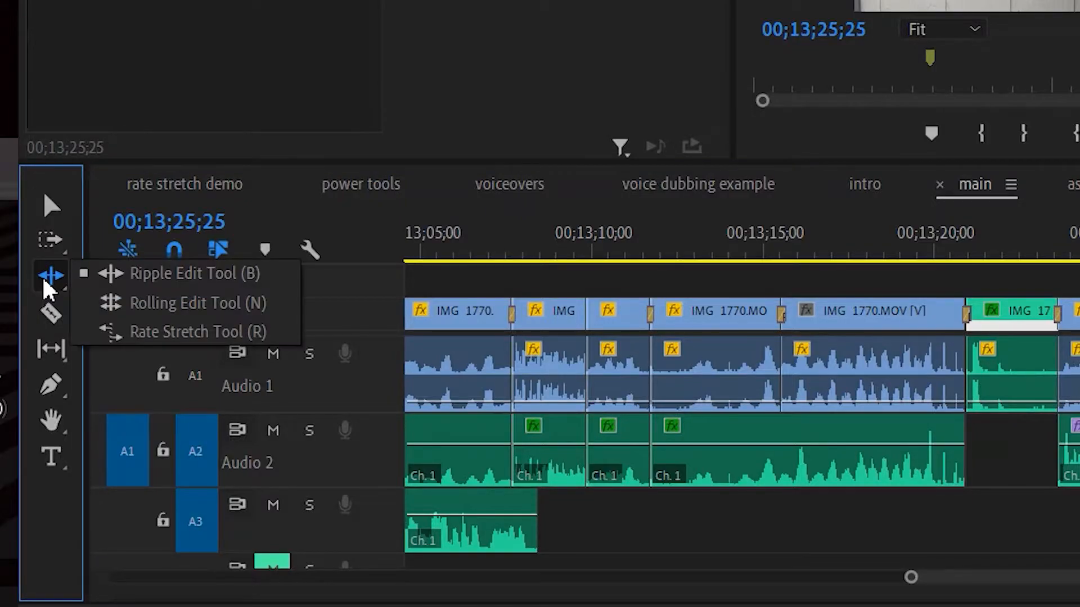
pyautogui.click(50, 274)
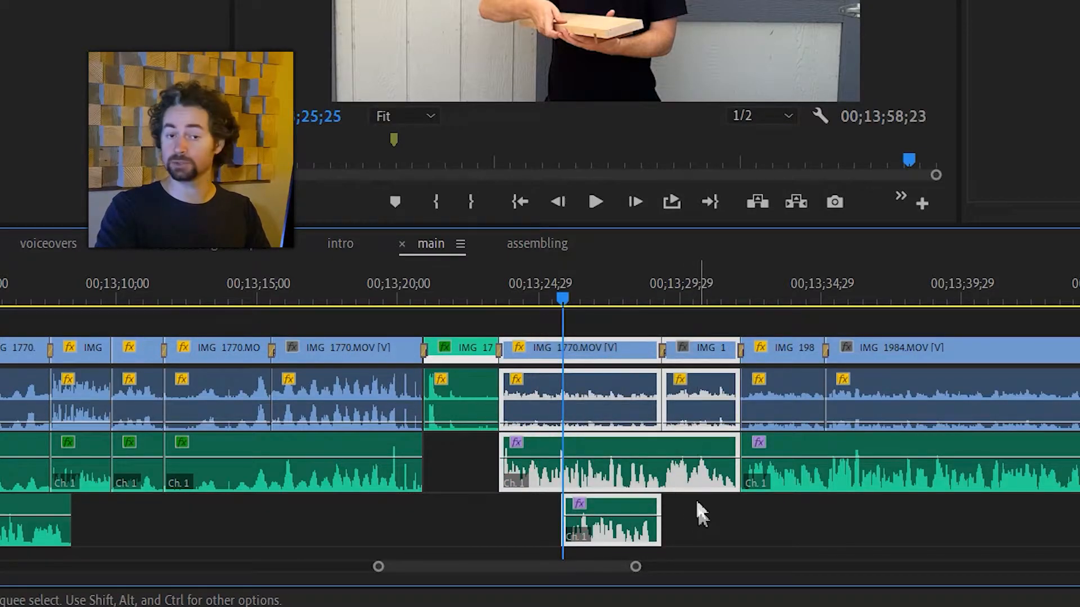
# Show the context menu with Ripple Delete for the selected clips near 00;13;25
pyautogui.rightClick(613, 523)
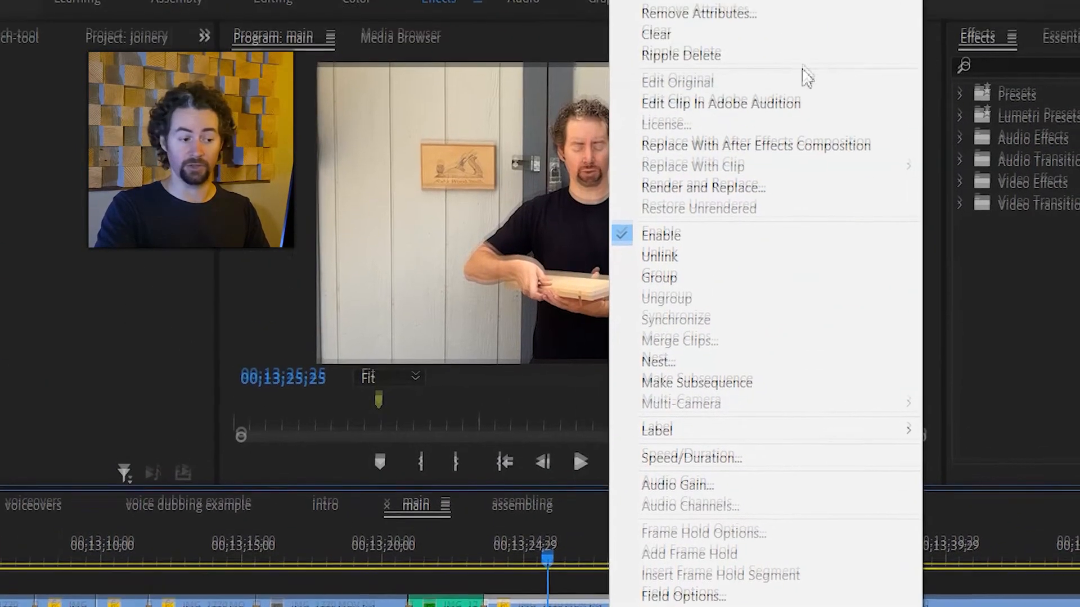